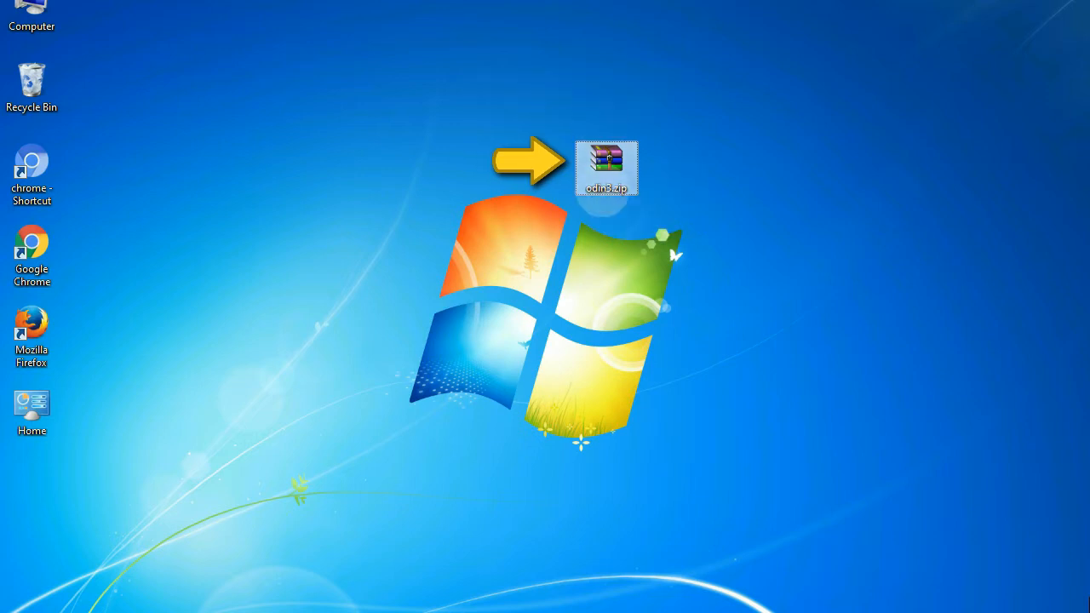
mouse_move(606, 167)
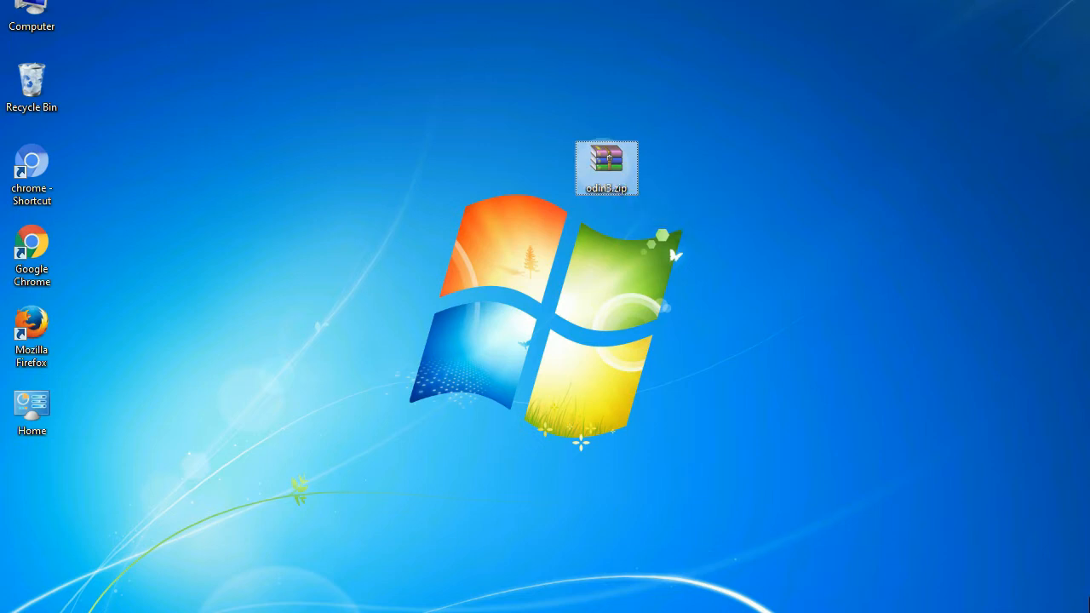
Step: Extract the Odin zip archive on the desktop into the Odin_v3.09 folder
double_click(606, 166)
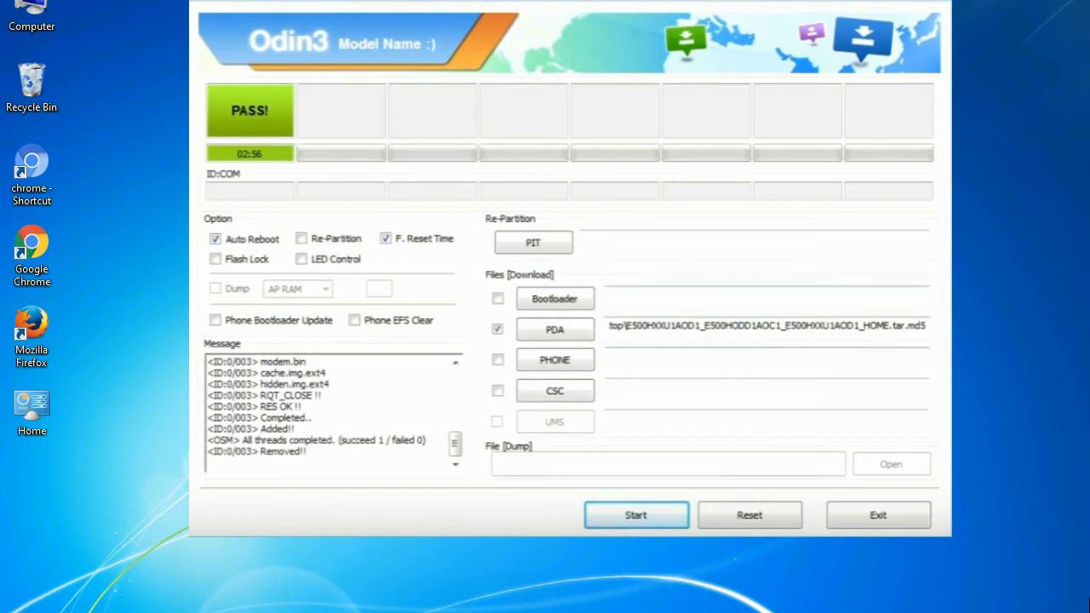
click(879, 515)
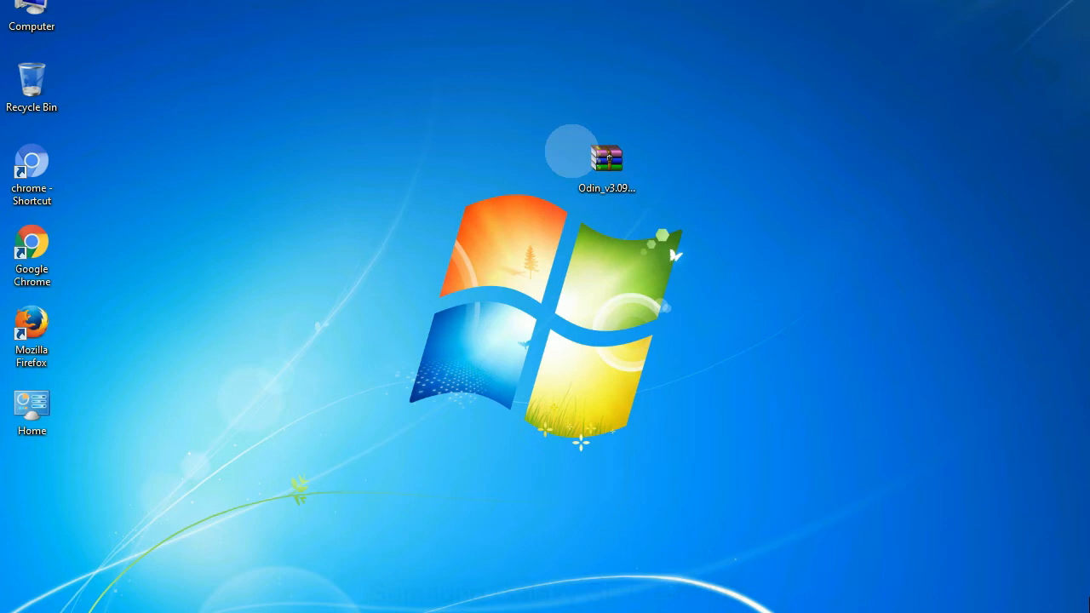
click(606, 162)
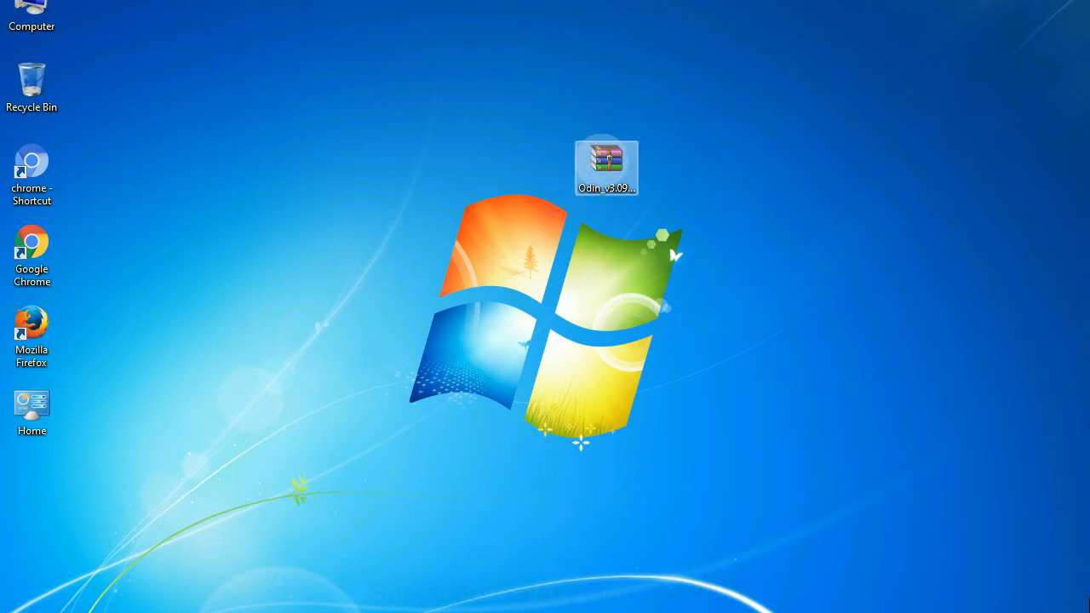
right_click(606, 167)
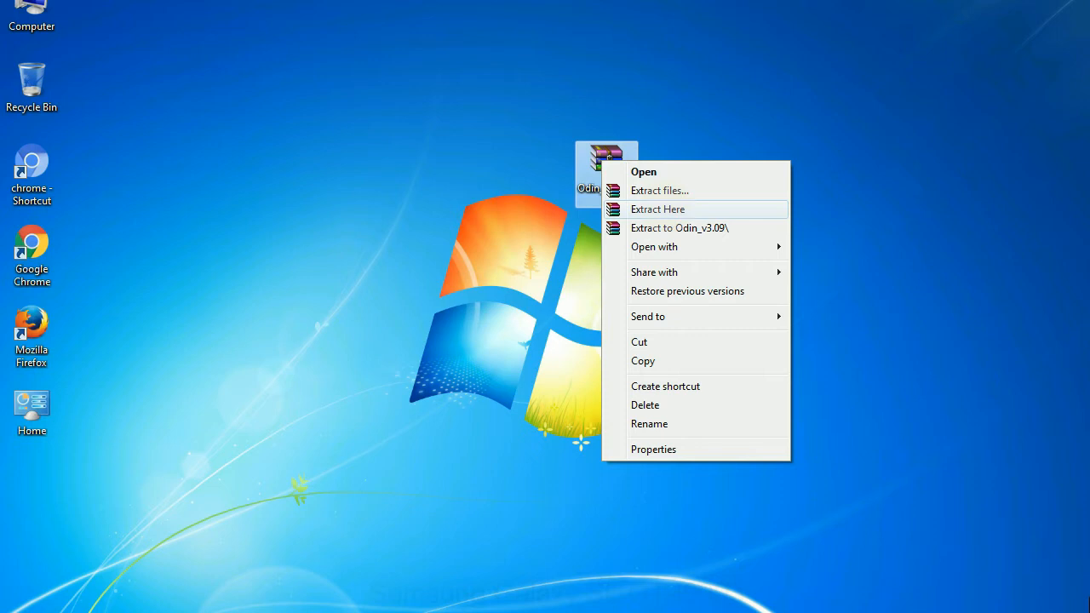
click(657, 207)
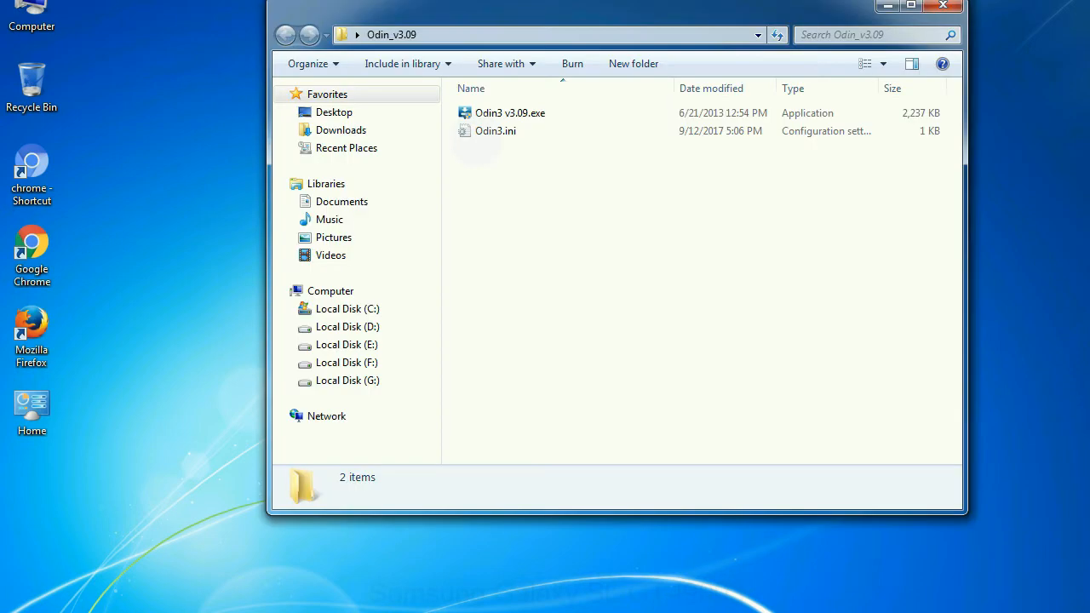
Step: Launch Odin3 v3.09.exe from the extracted Odin_v3.09 folder
right_click(509, 112)
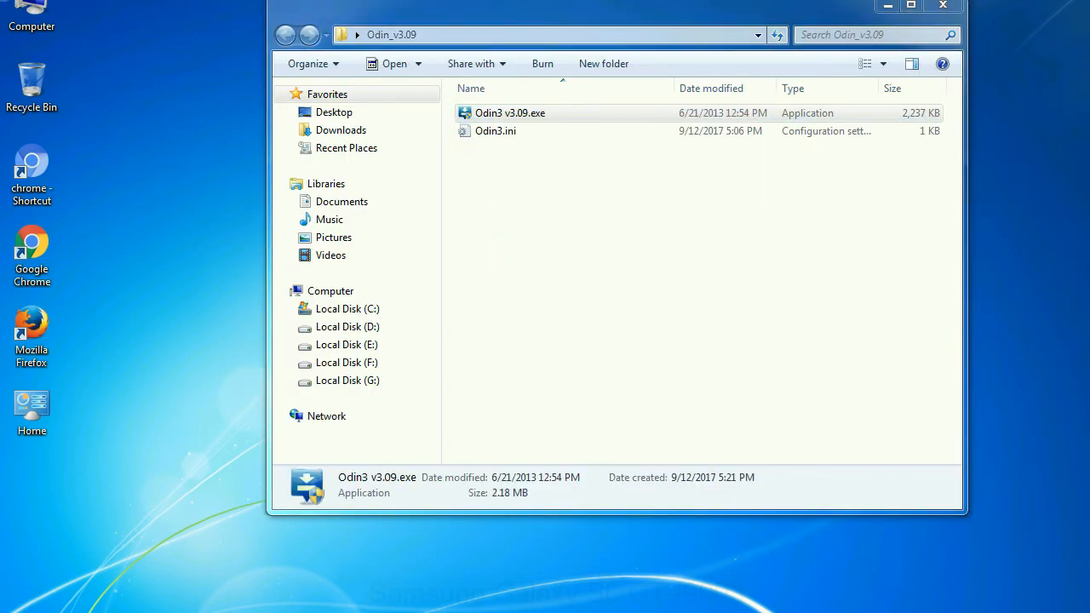
double_click(511, 113)
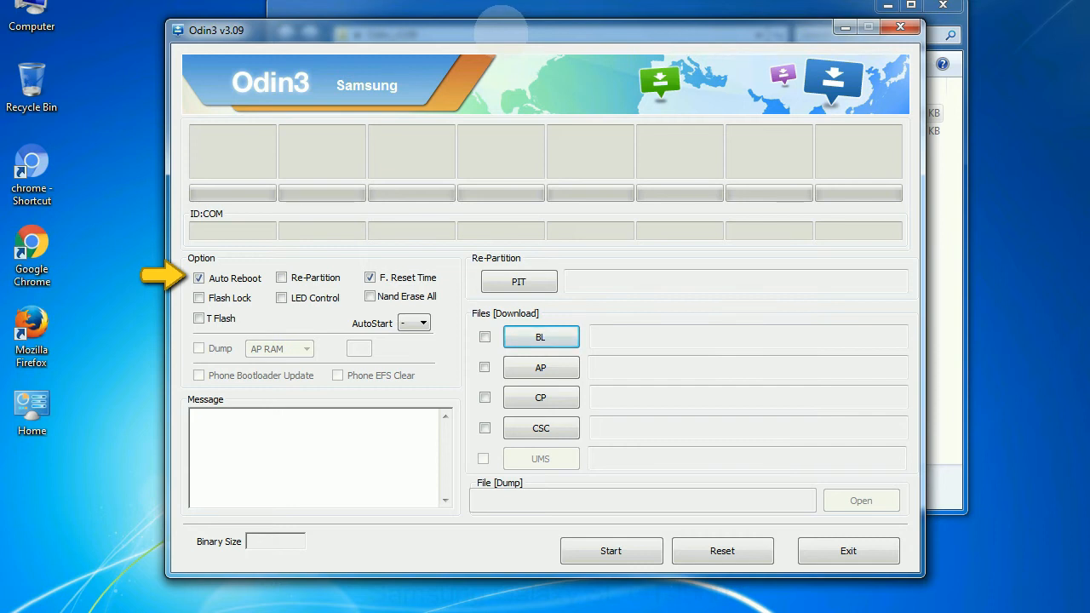
Step: Move the Odin3 v3.09 window into place with Auto Reboot and F. Reset Time checked
drag(216, 30, 254, 10)
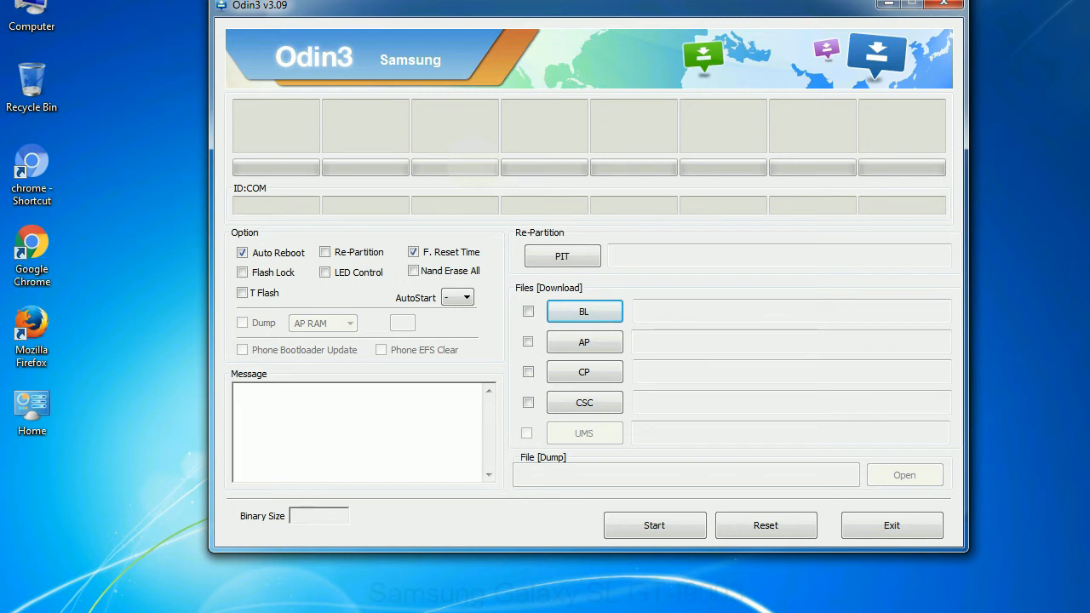
Step: Relaunch Odin3 v3.09.exe from the Odin_v3.09 folder
click(943, 3)
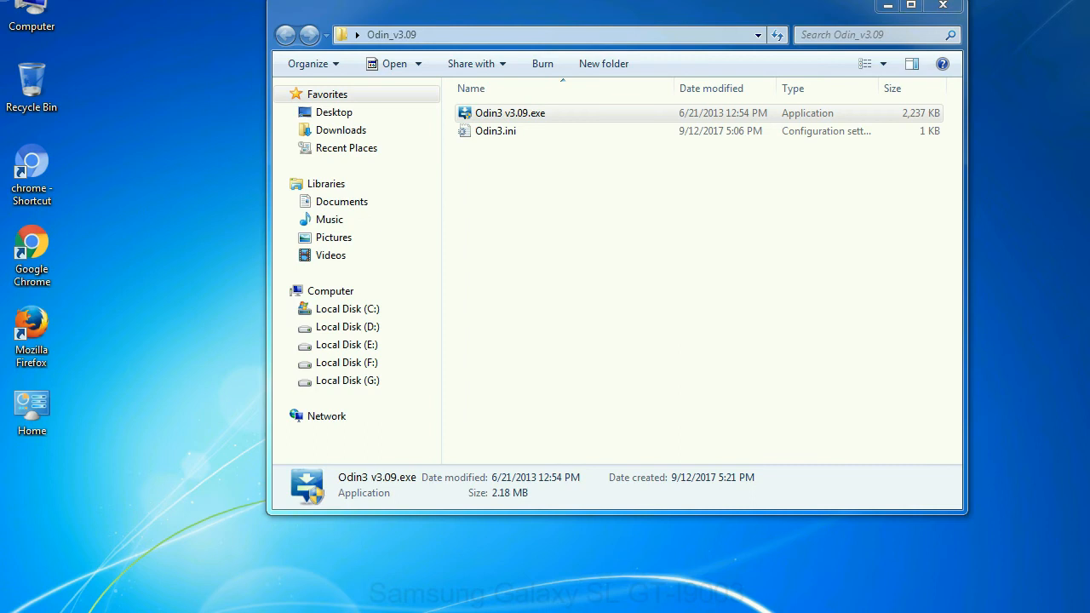
double_click(509, 112)
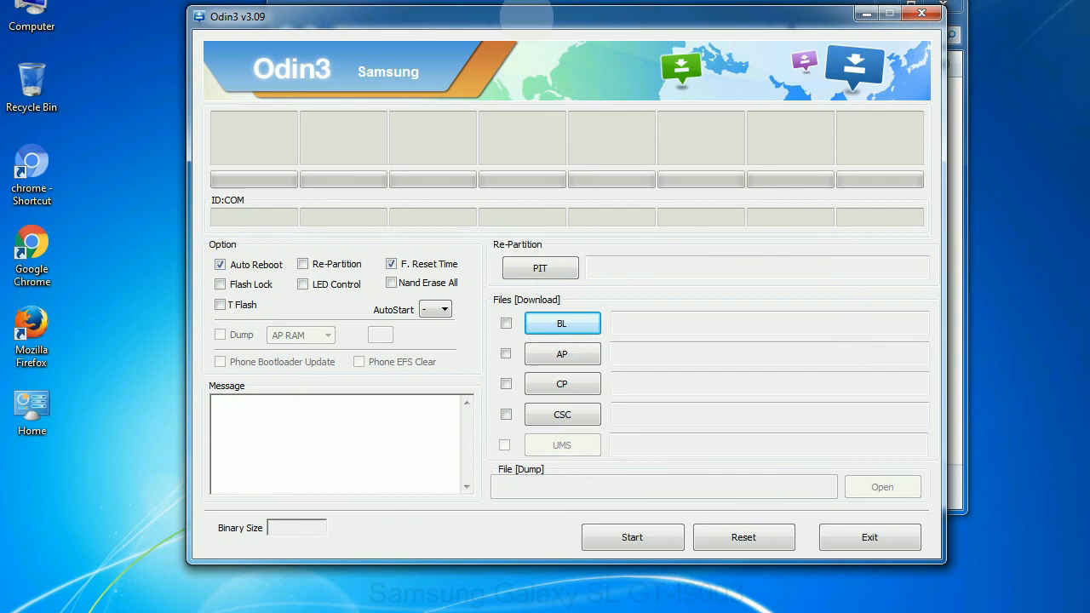
Step: Close the Odin window to return to the desktop with the Odin zip
click(919, 14)
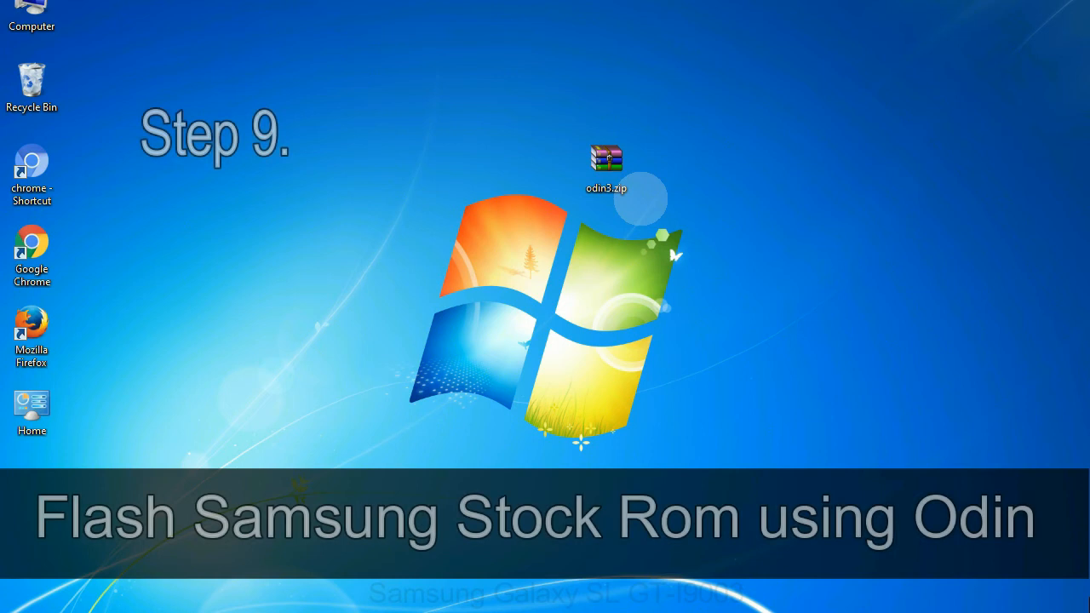
Step: Load the E500 stock ROM tar.md5 from the Desktop into the PDA slot
click(606, 166)
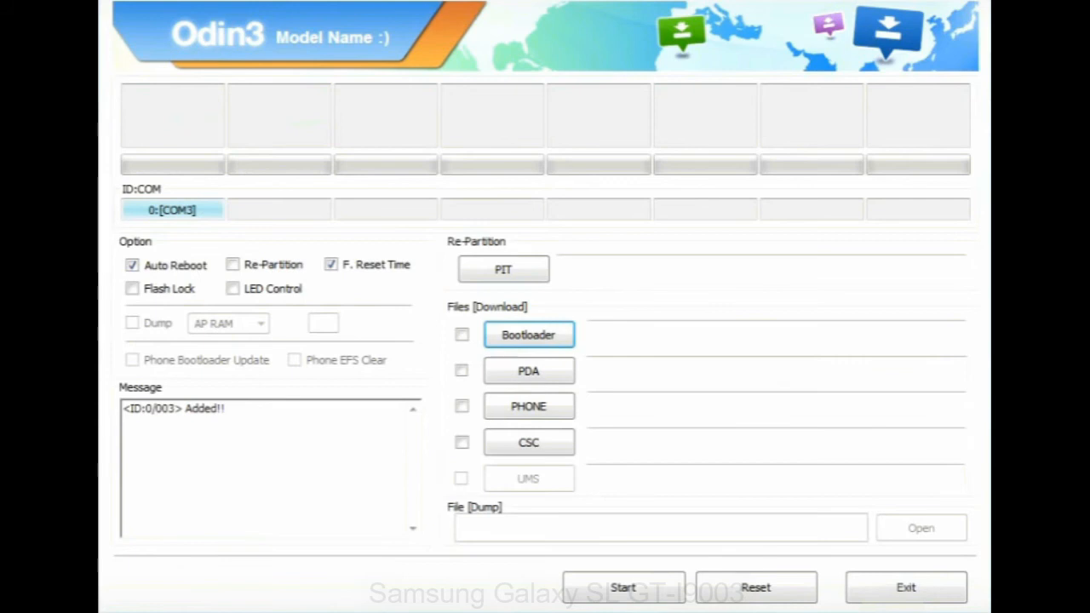
click(528, 372)
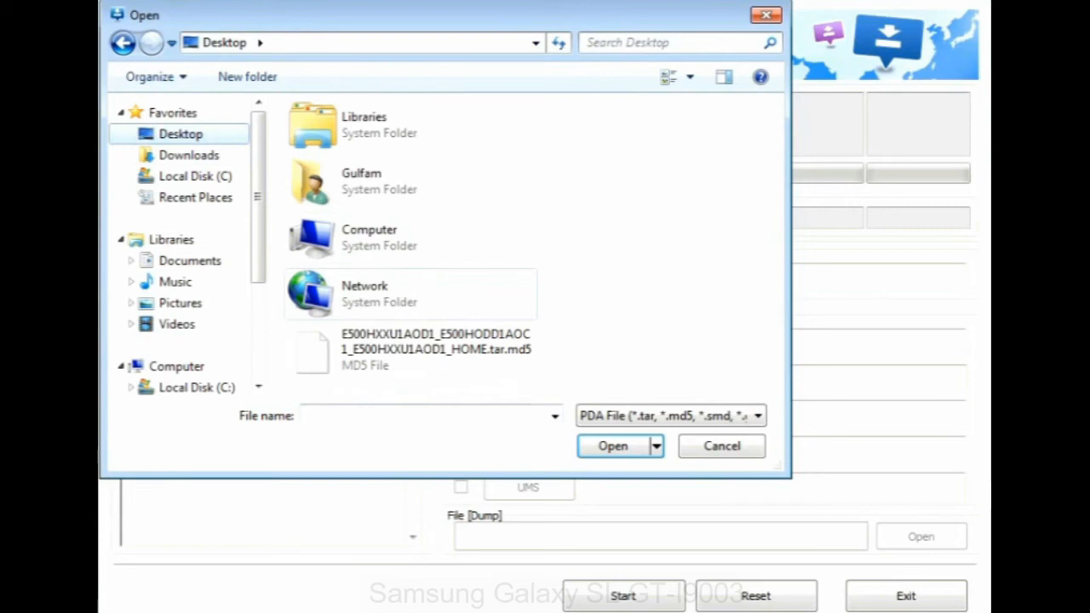
click(613, 446)
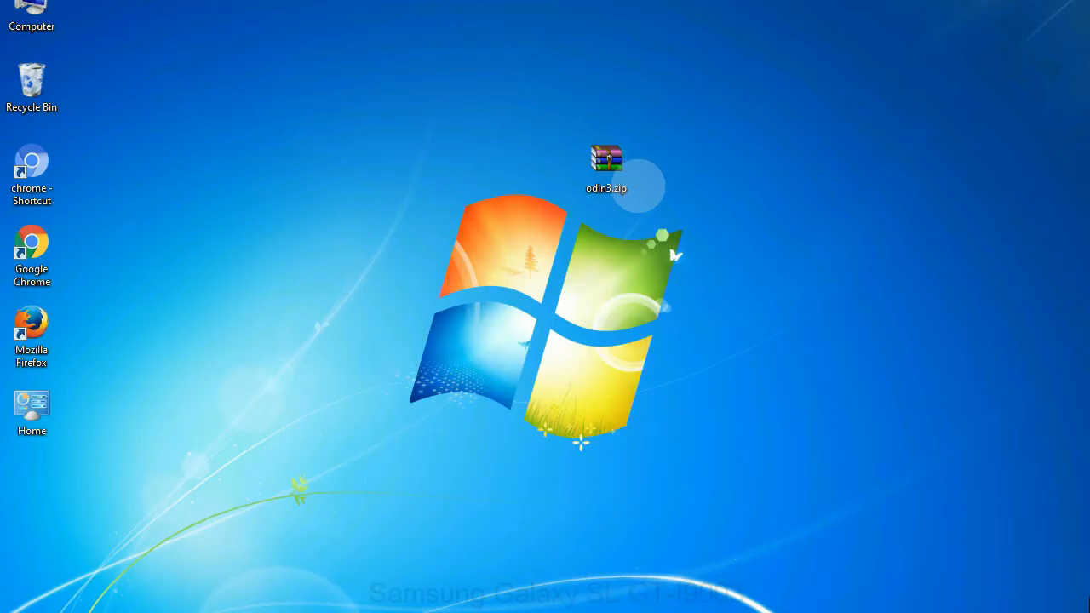
Step: Start flashing the stock ROM loaded in the PDA slot
click(606, 169)
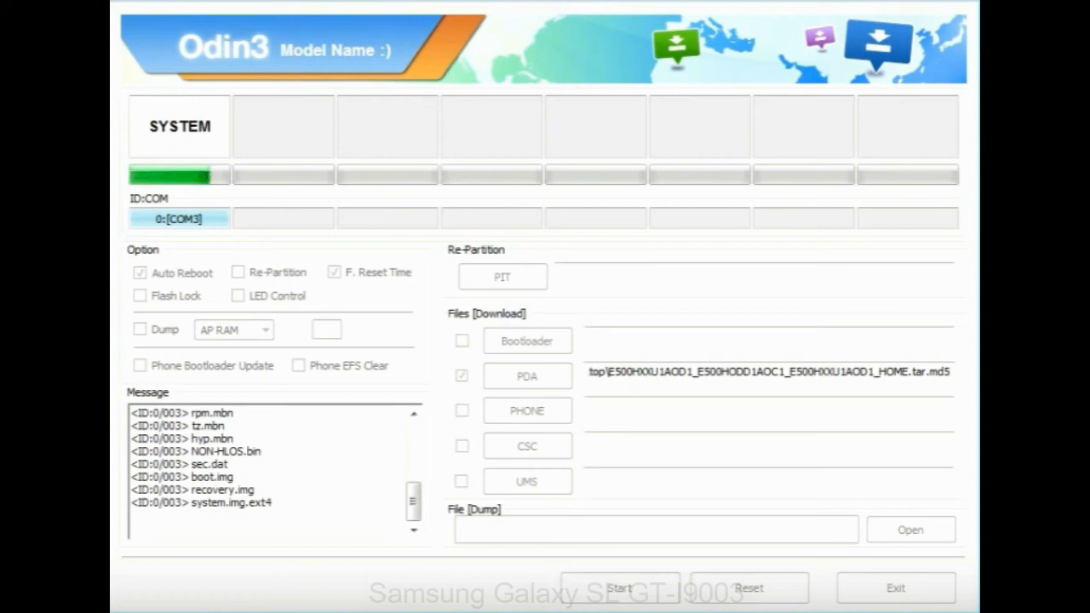
Step: After the green PASS with succeed 1 / failed 0, exit Odin to the desktop
click(617, 587)
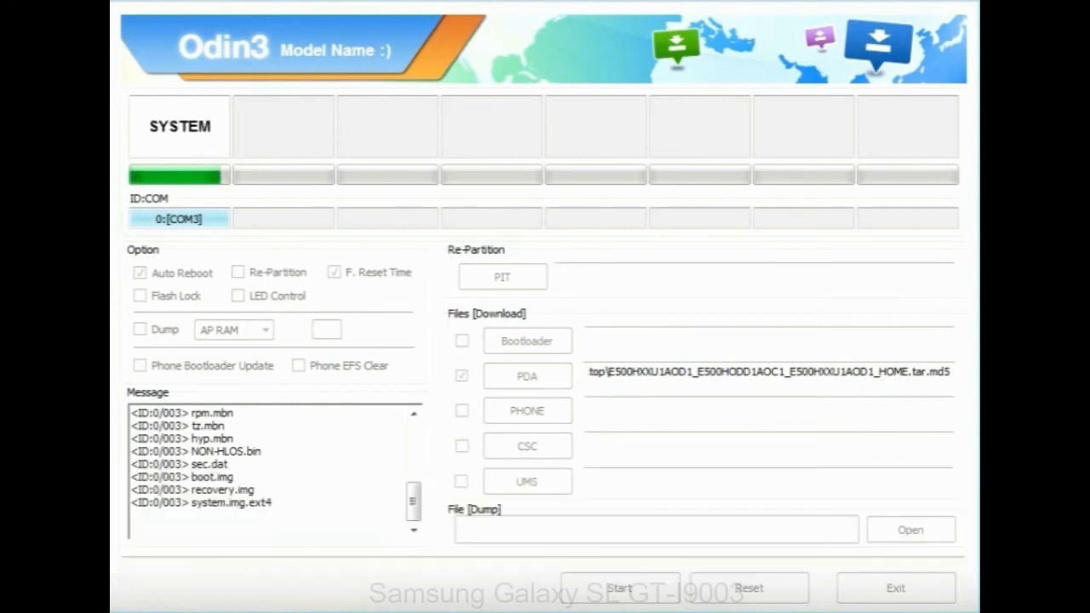
click(619, 588)
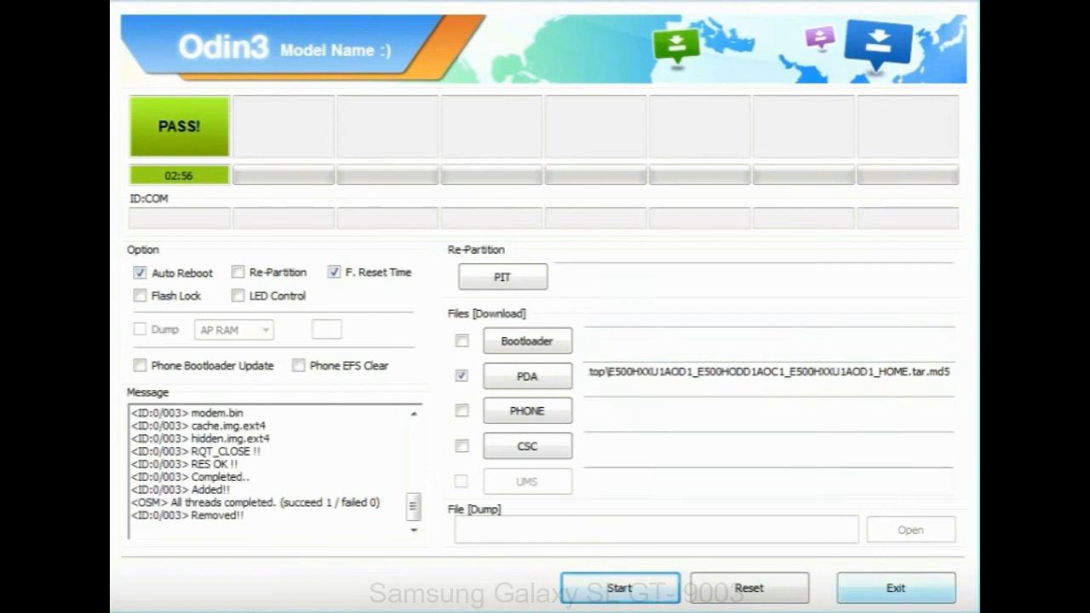
click(896, 588)
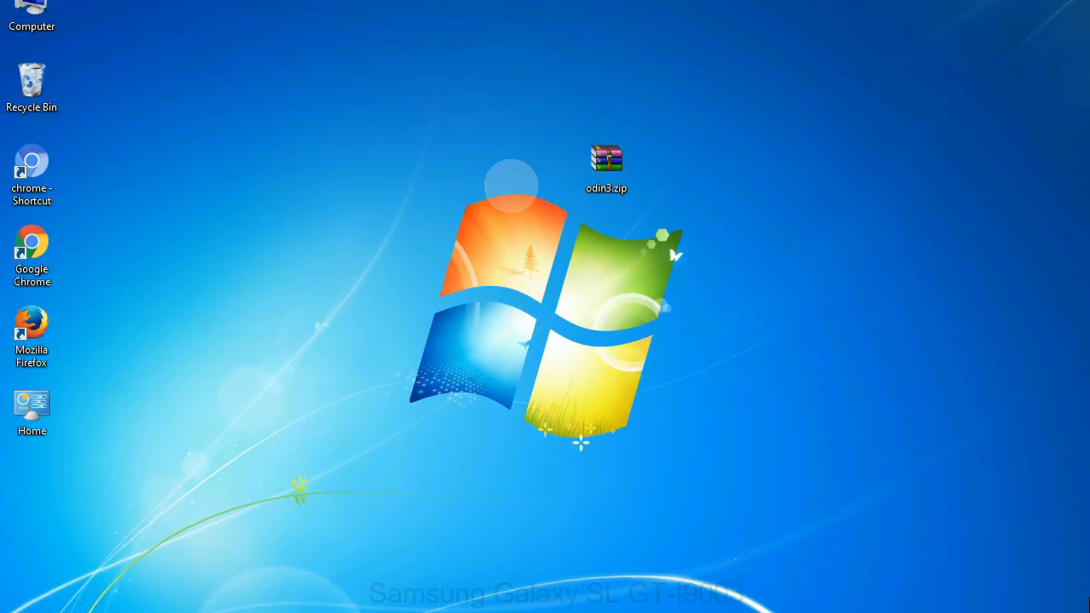